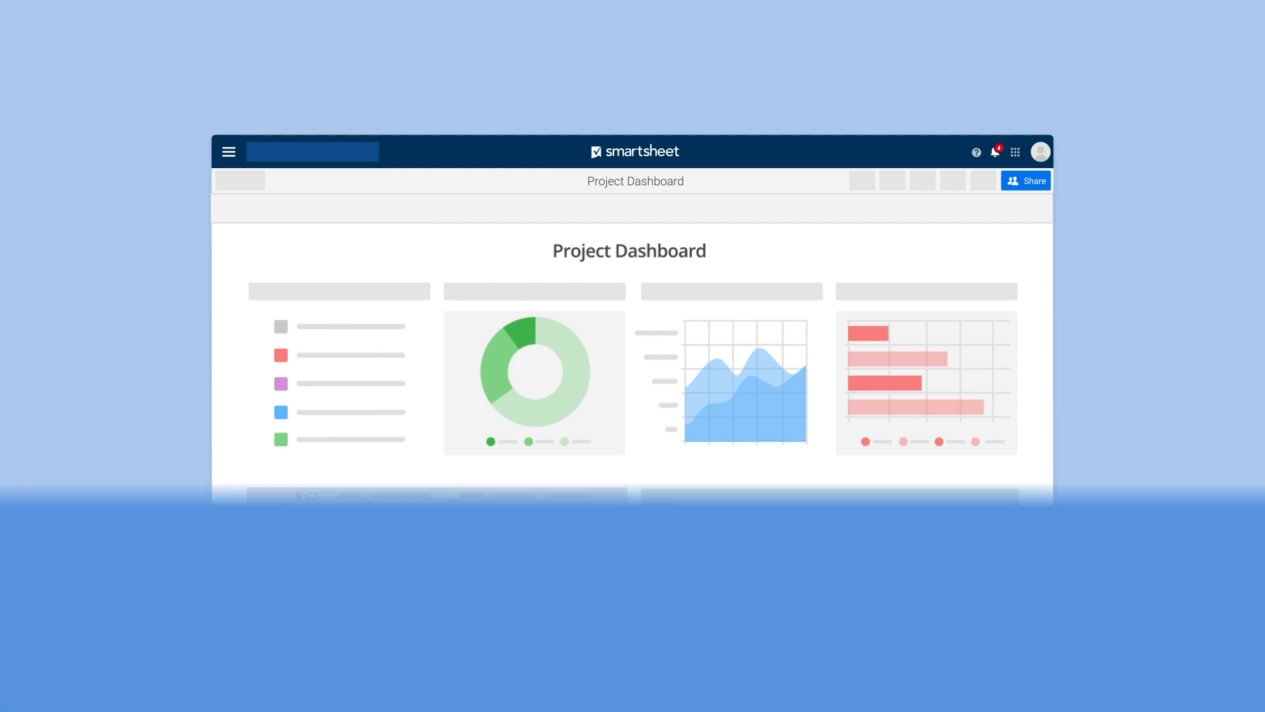
# Step: Create a new Sheet summary report via Create > Report and confirm it
pyautogui.click(1037, 118)
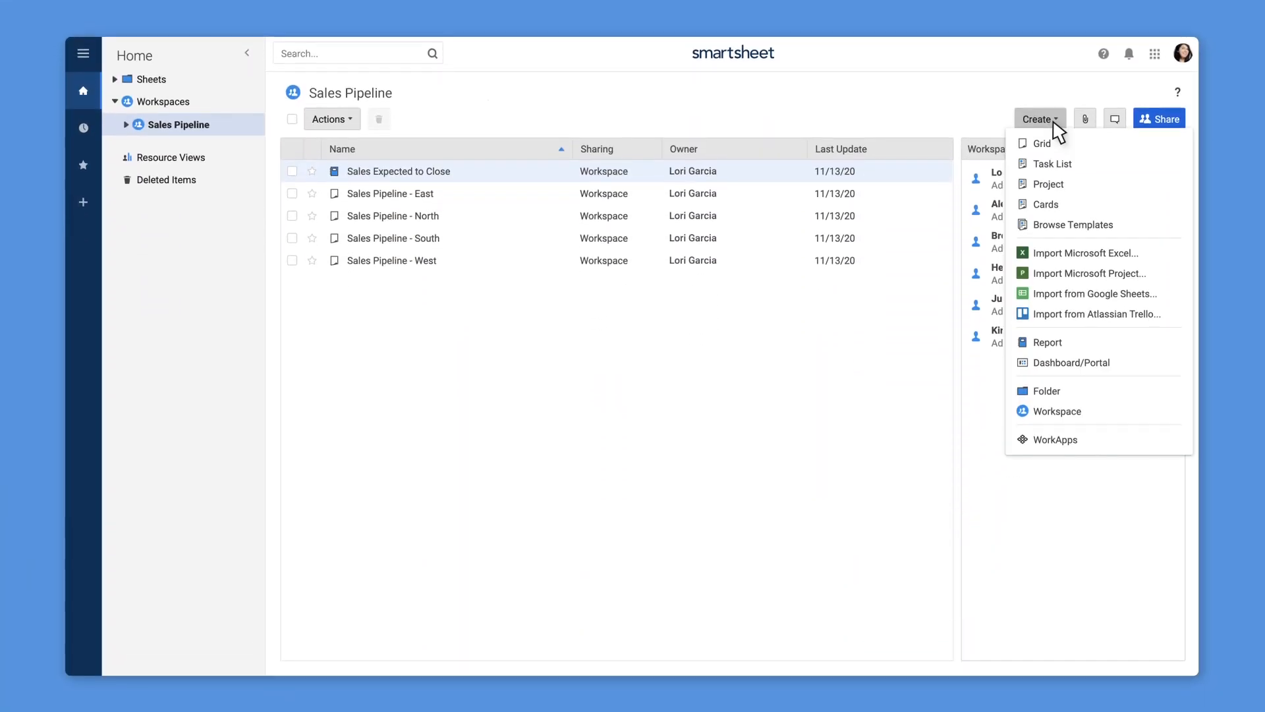
pyautogui.click(1047, 342)
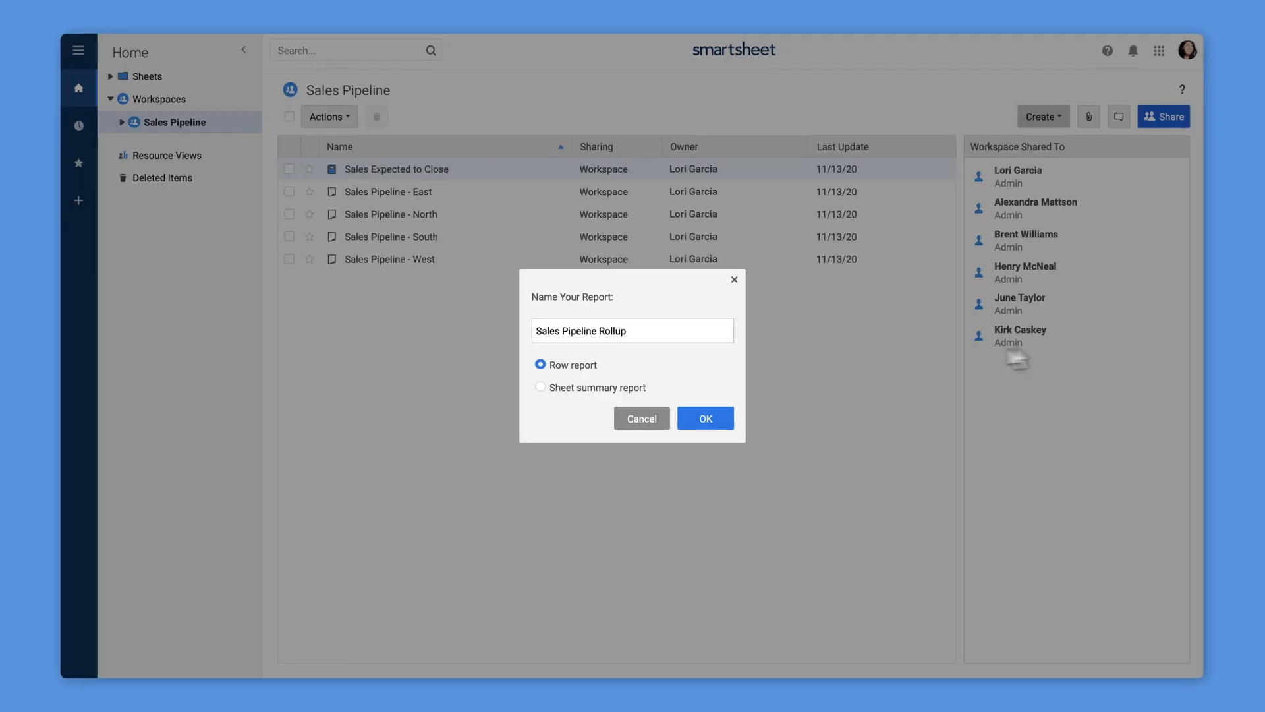
pyautogui.click(540, 386)
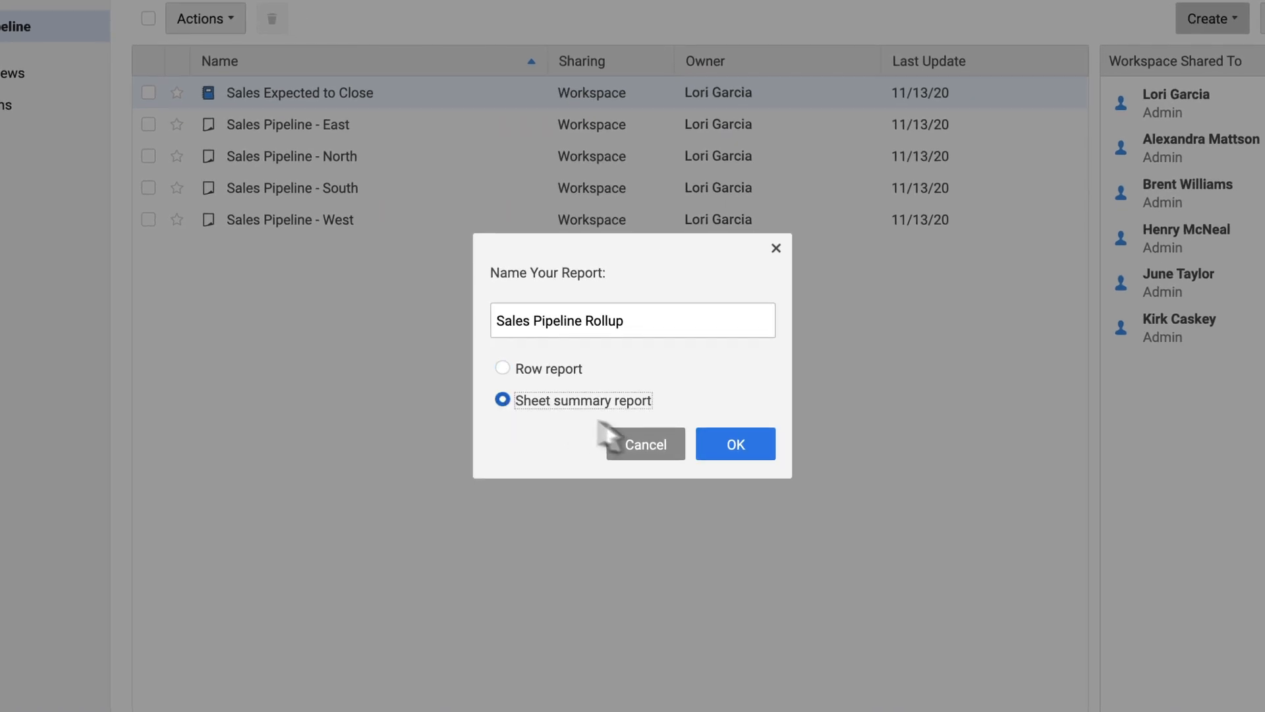
pyautogui.click(734, 444)
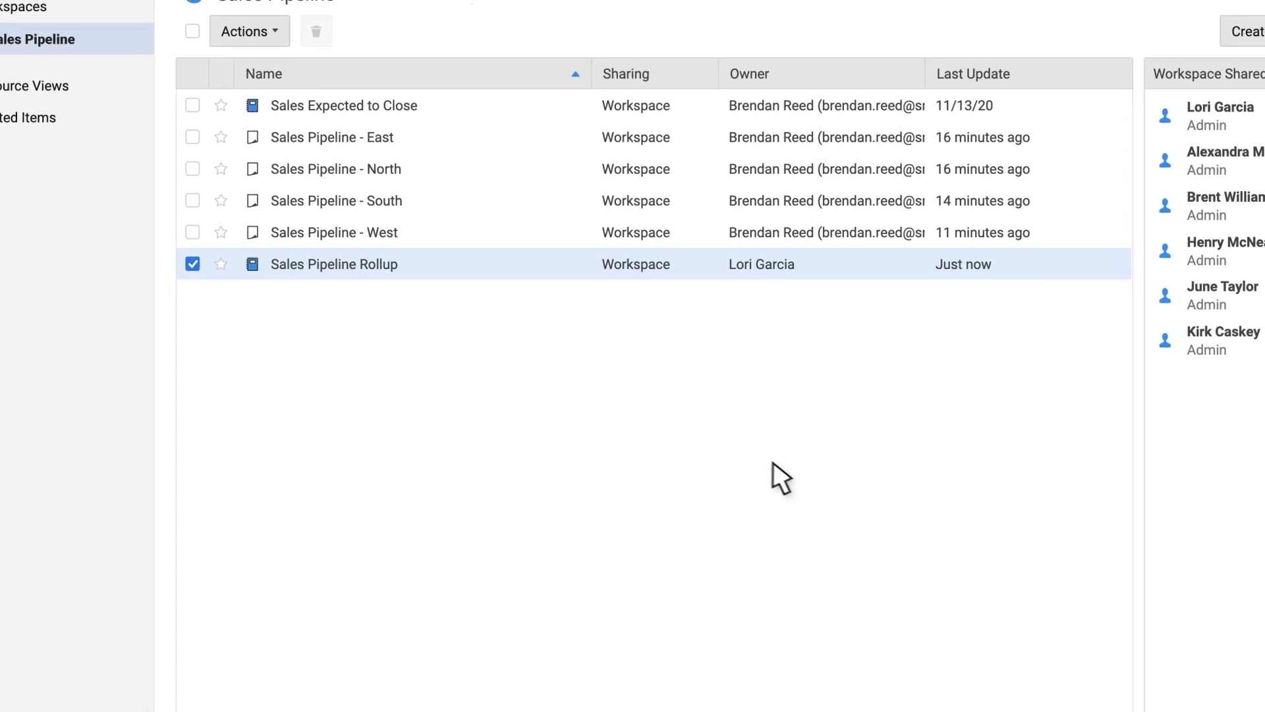
# Step: Set the Sales Pipeline workspace's East, North, South and West sheets as the report's sources
pyautogui.doubleClick(333, 263)
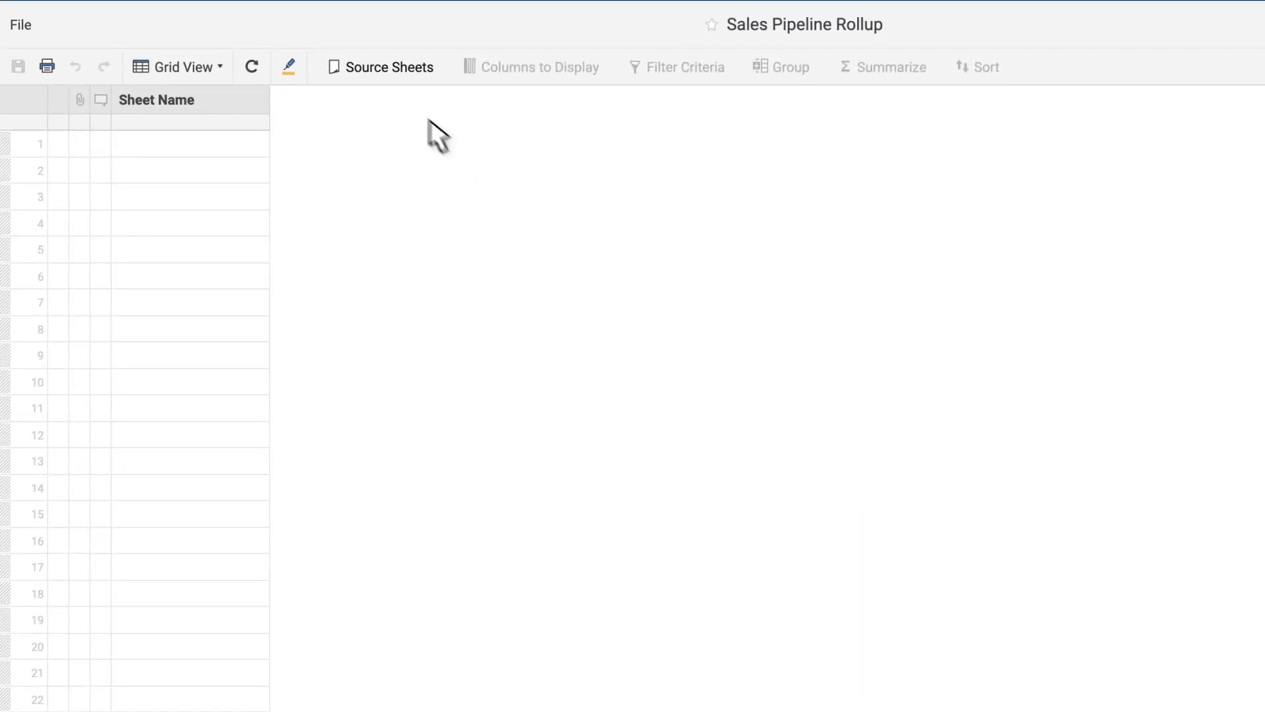
pyautogui.click(390, 66)
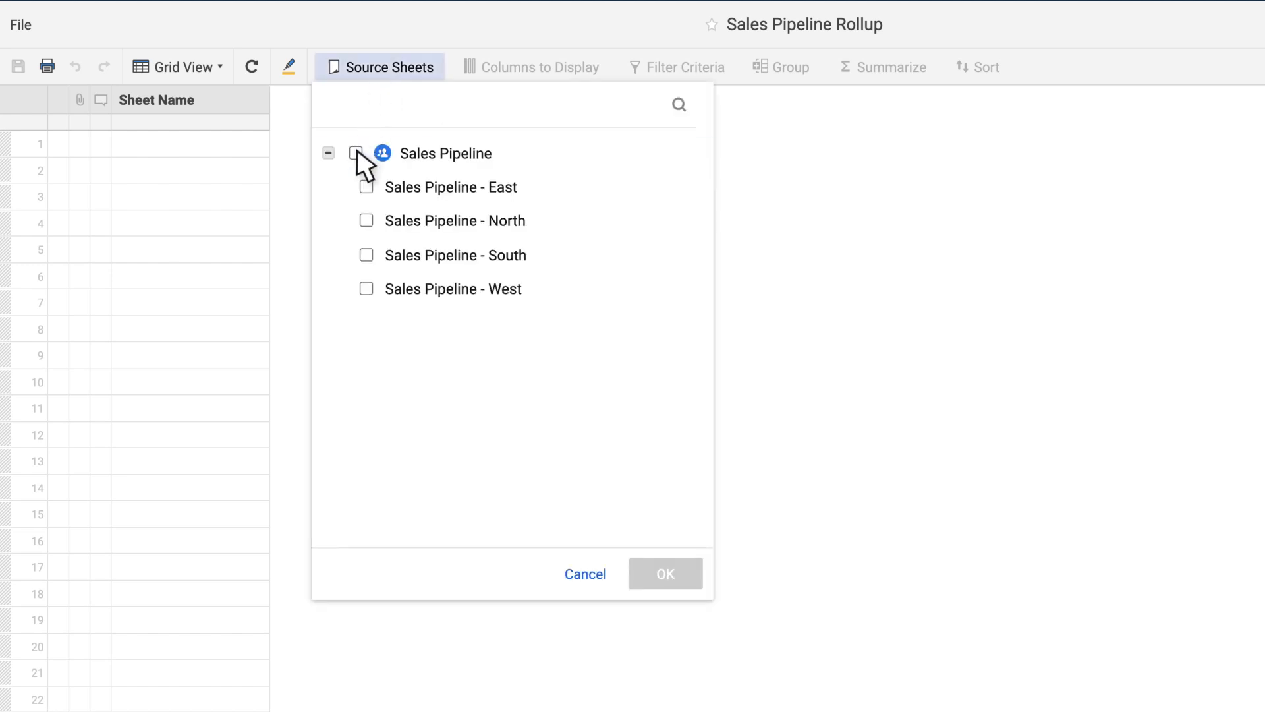
pyautogui.click(356, 153)
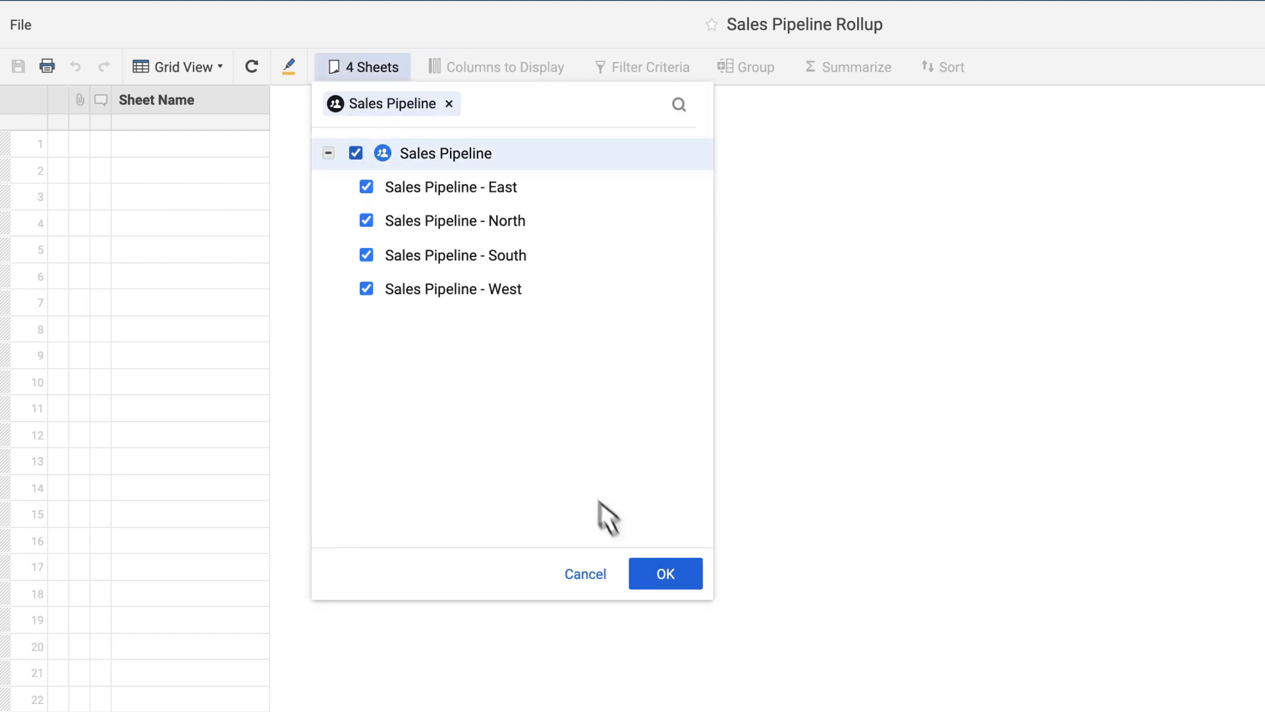
pyautogui.click(664, 573)
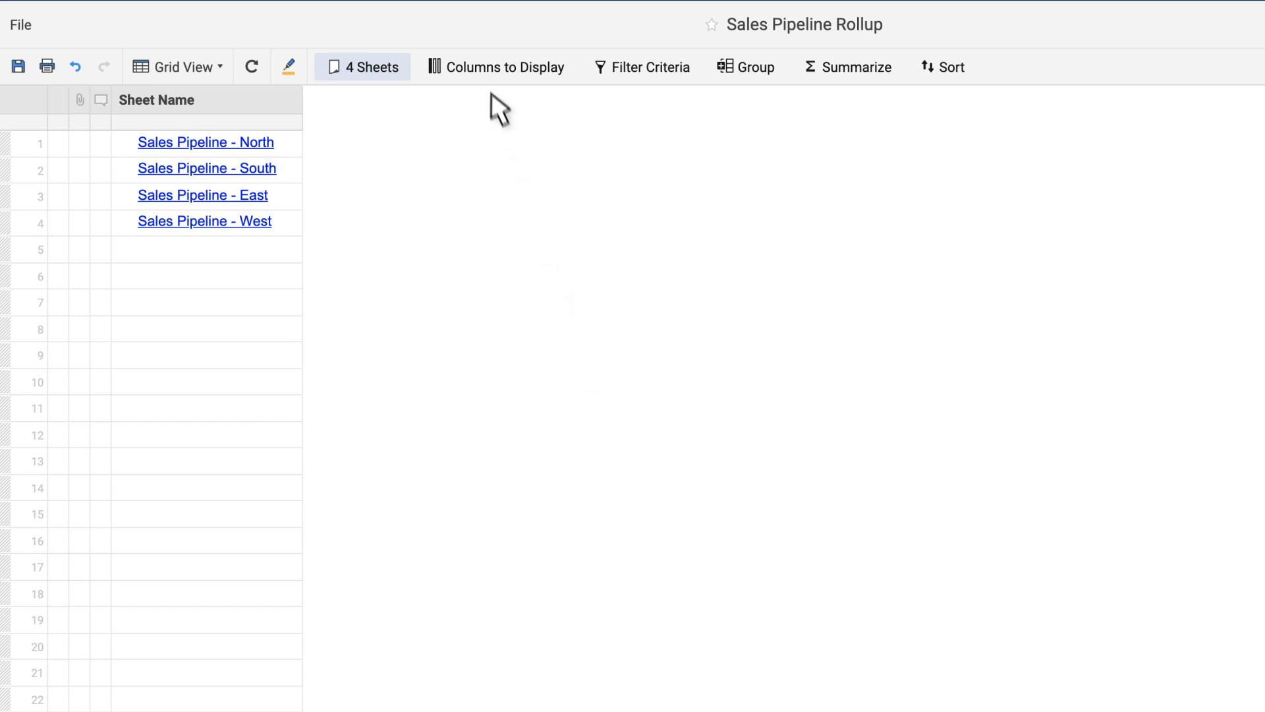
# Step: Display Status and Total Weighted Value columns, leave filters empty, and group rows by Status
pyautogui.click(495, 66)
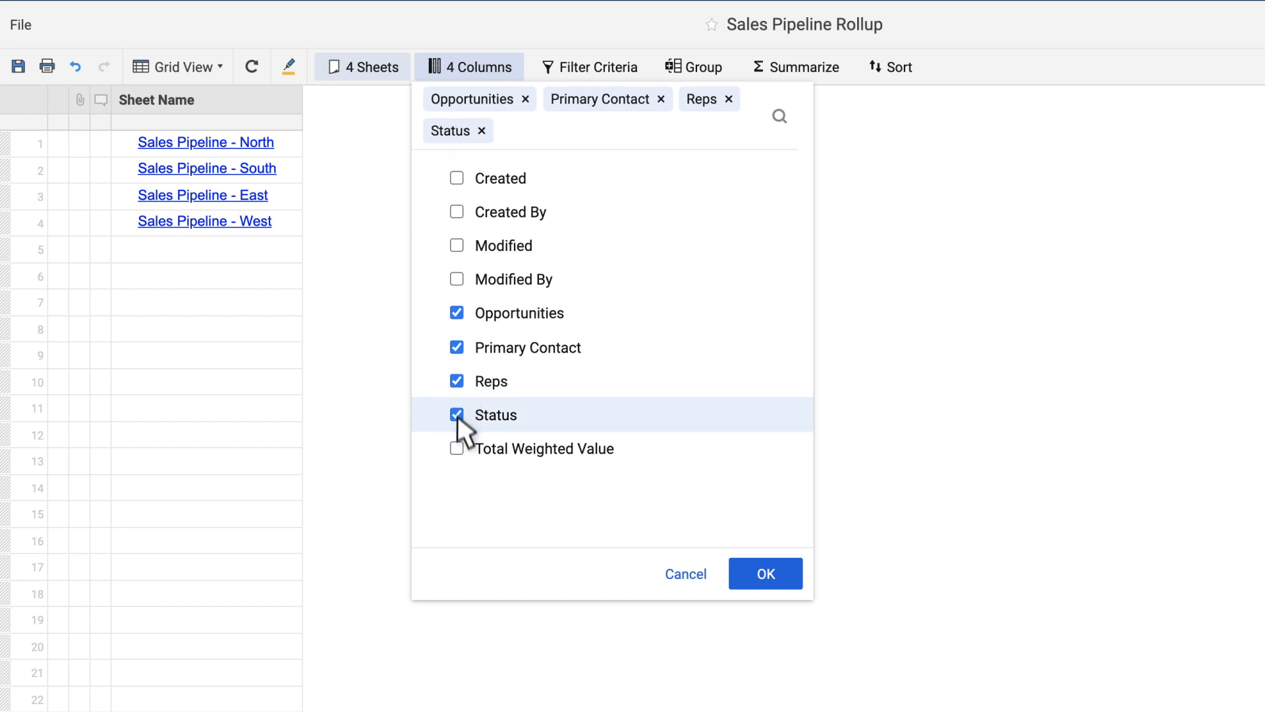
pyautogui.click(457, 449)
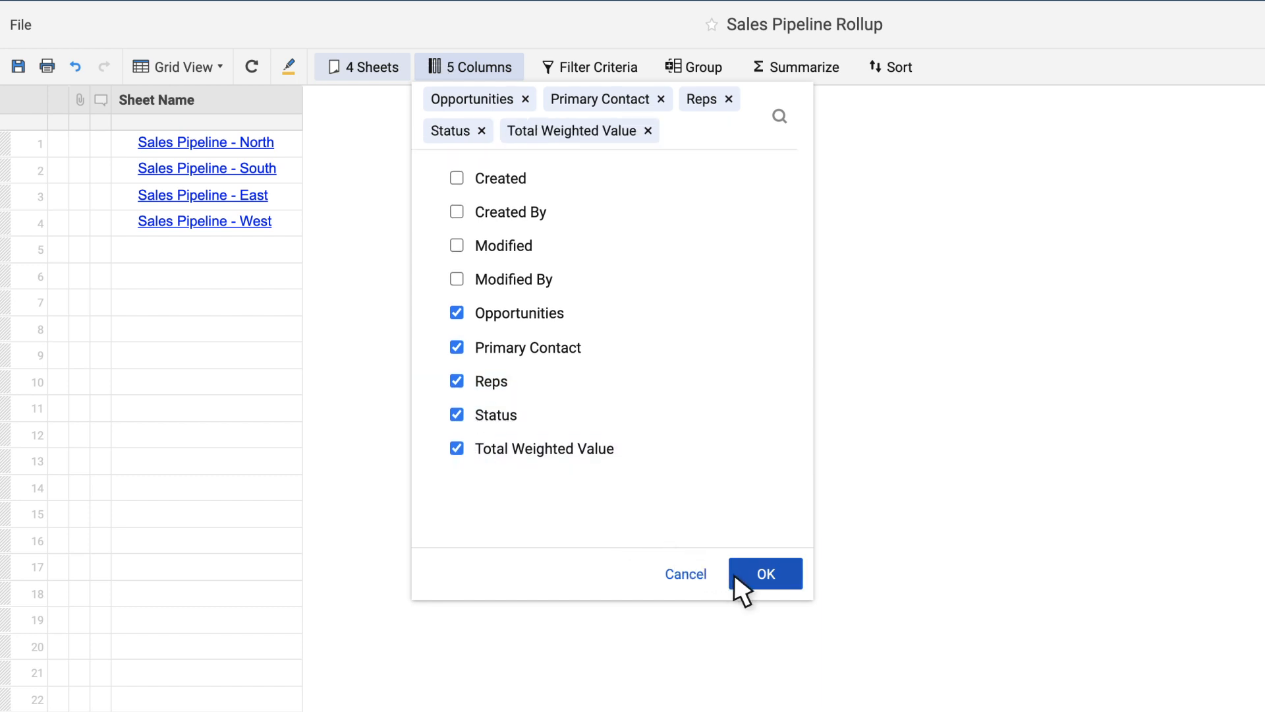
pyautogui.click(764, 574)
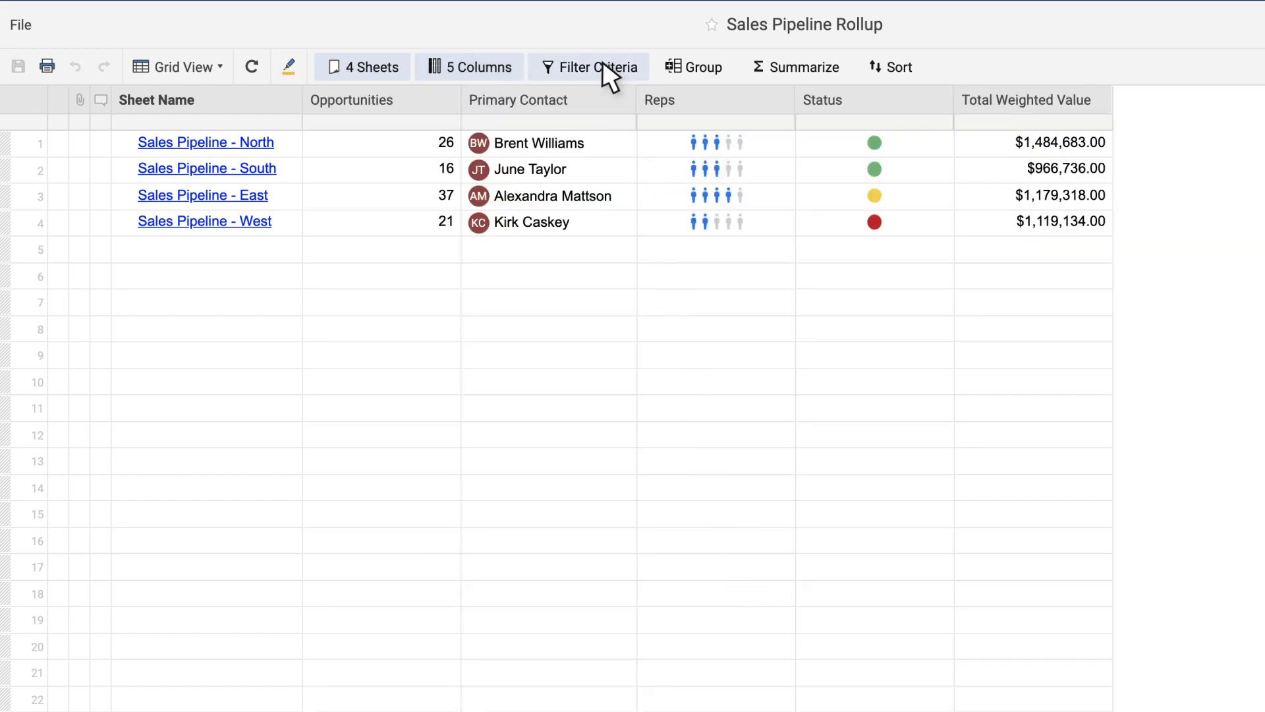
pyautogui.click(591, 66)
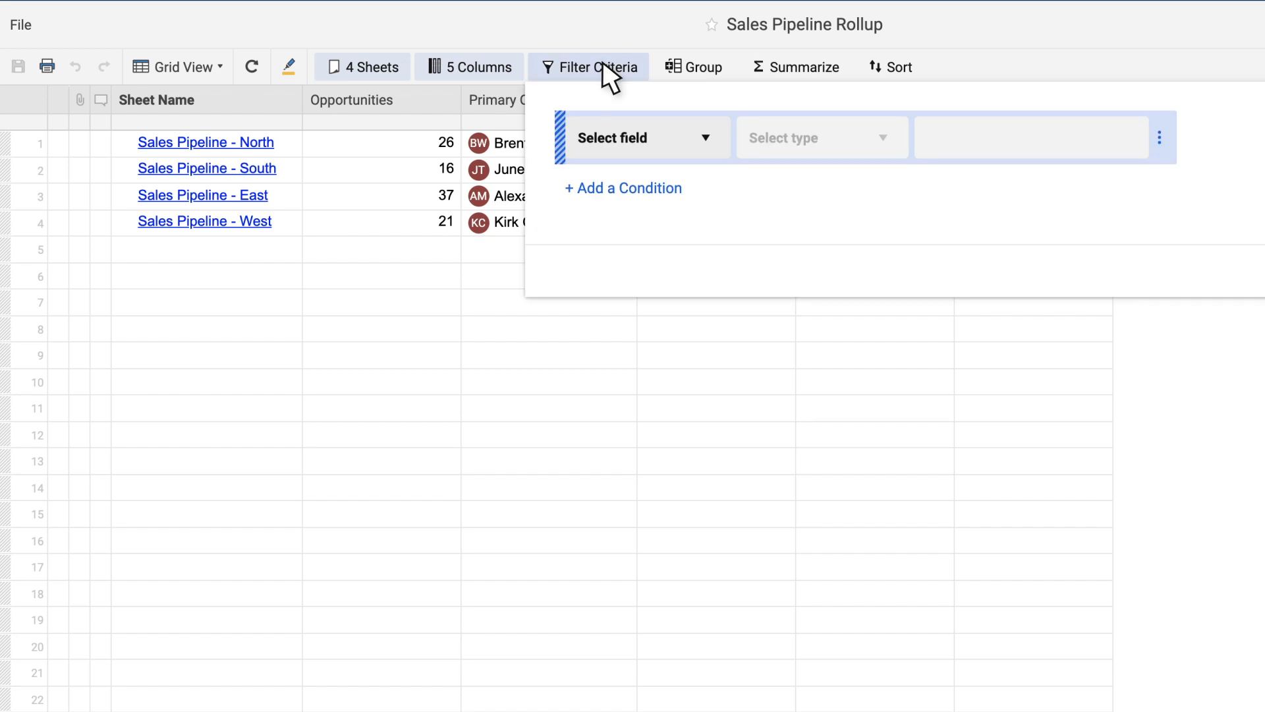
pyautogui.click(591, 67)
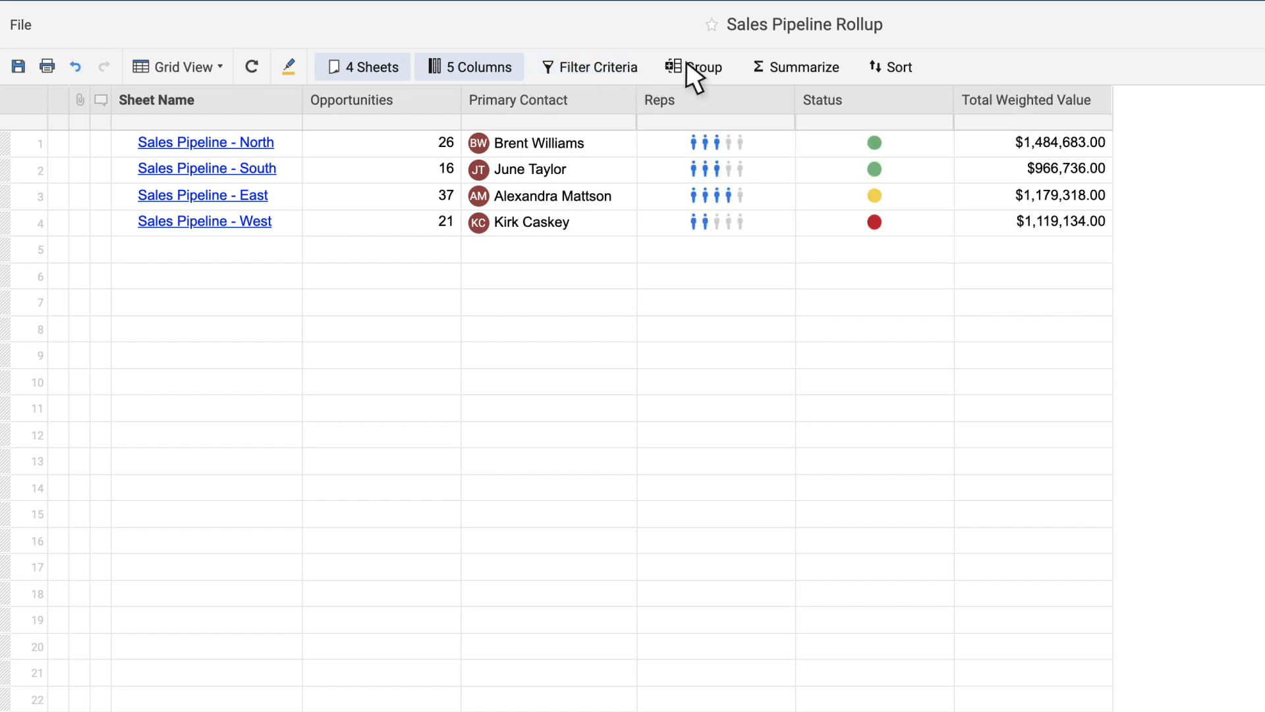
pyautogui.click(692, 66)
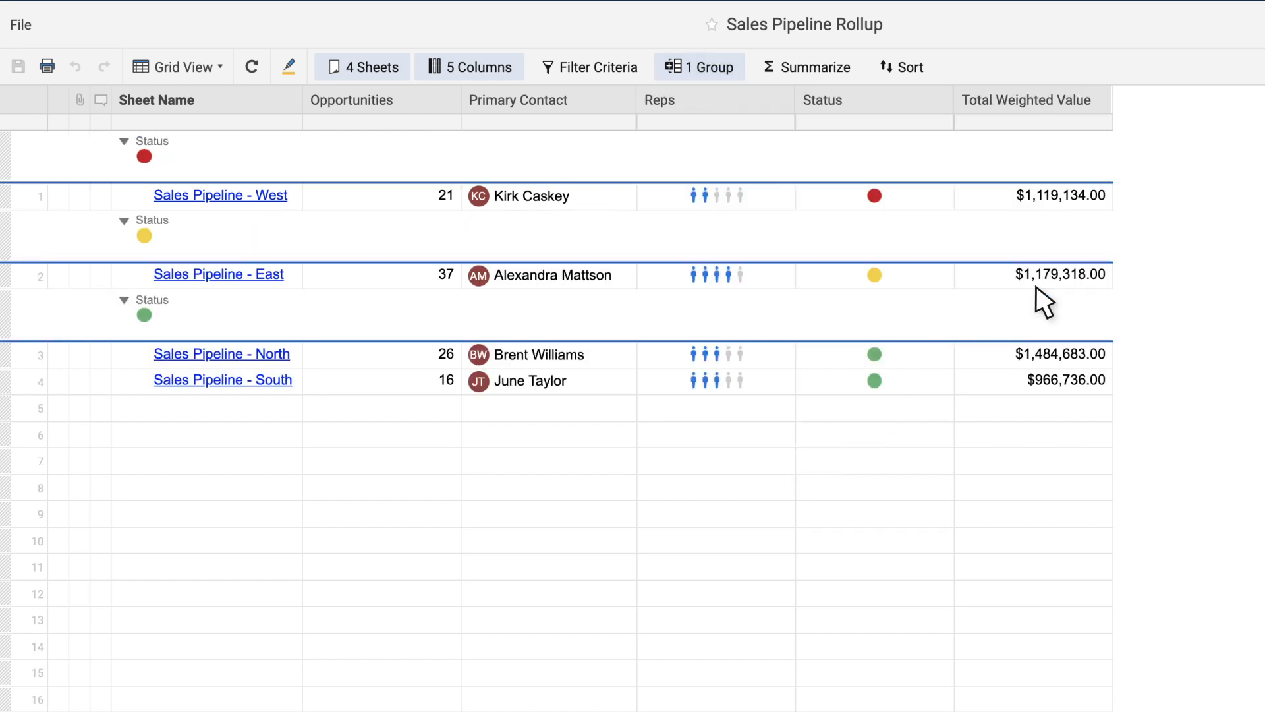
# Step: Summarize the Total Weighted Value column with Sum per Status group
pyautogui.click(806, 68)
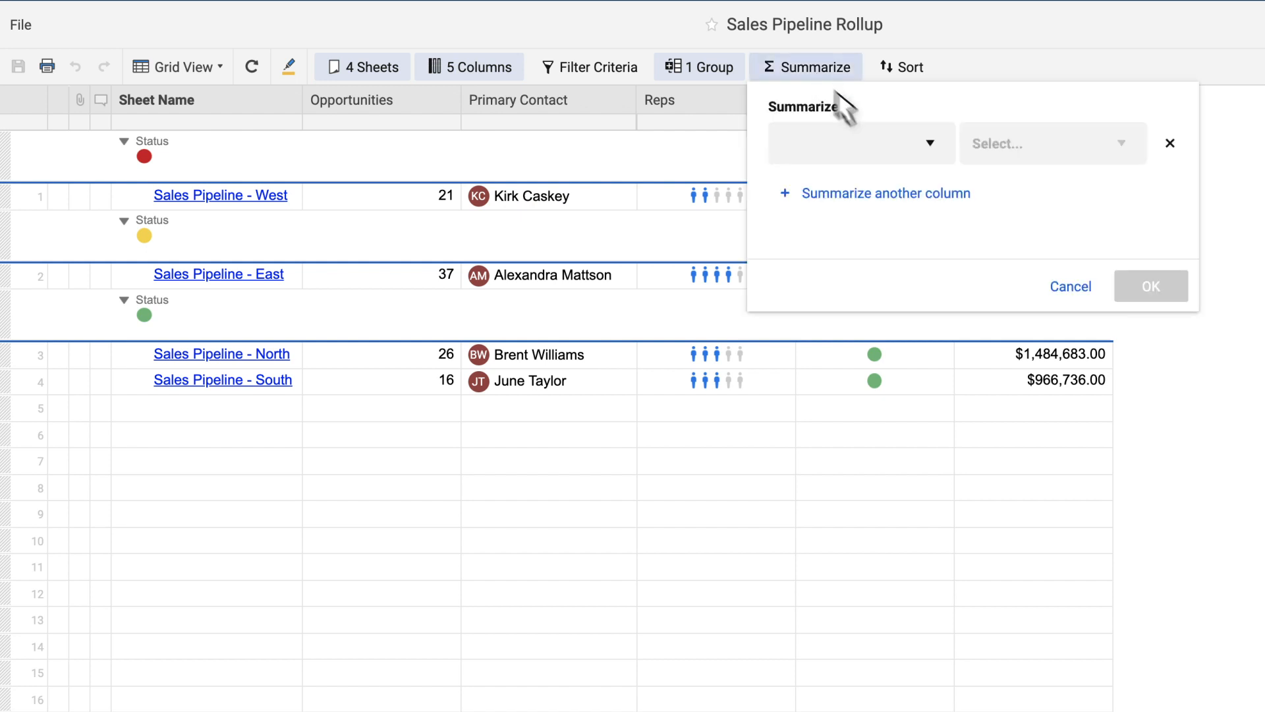
pyautogui.click(859, 142)
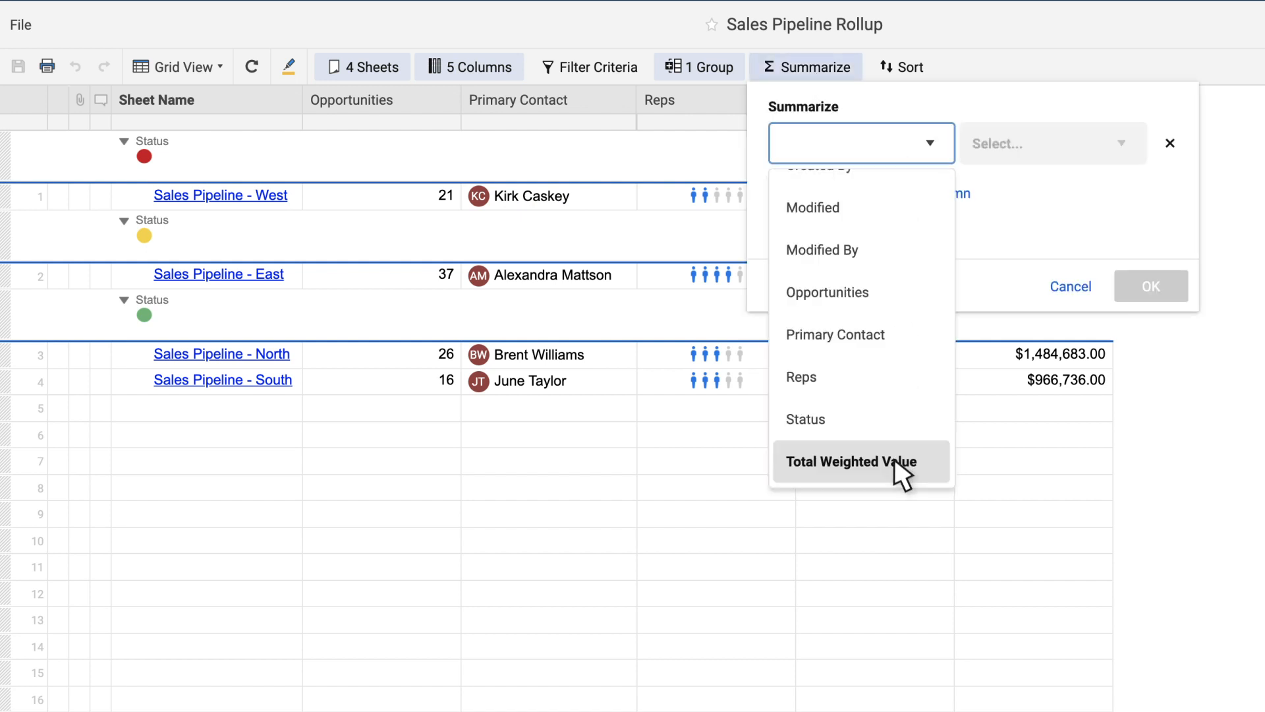
pyautogui.click(850, 461)
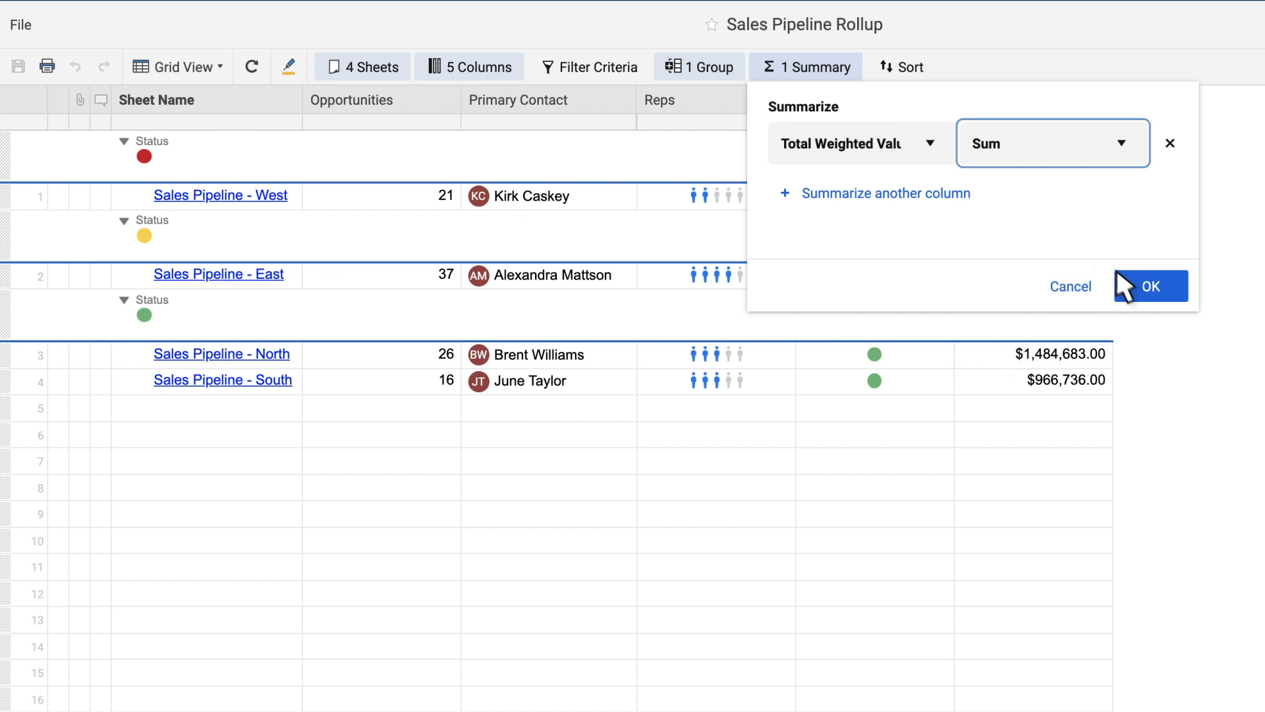
pyautogui.click(1149, 286)
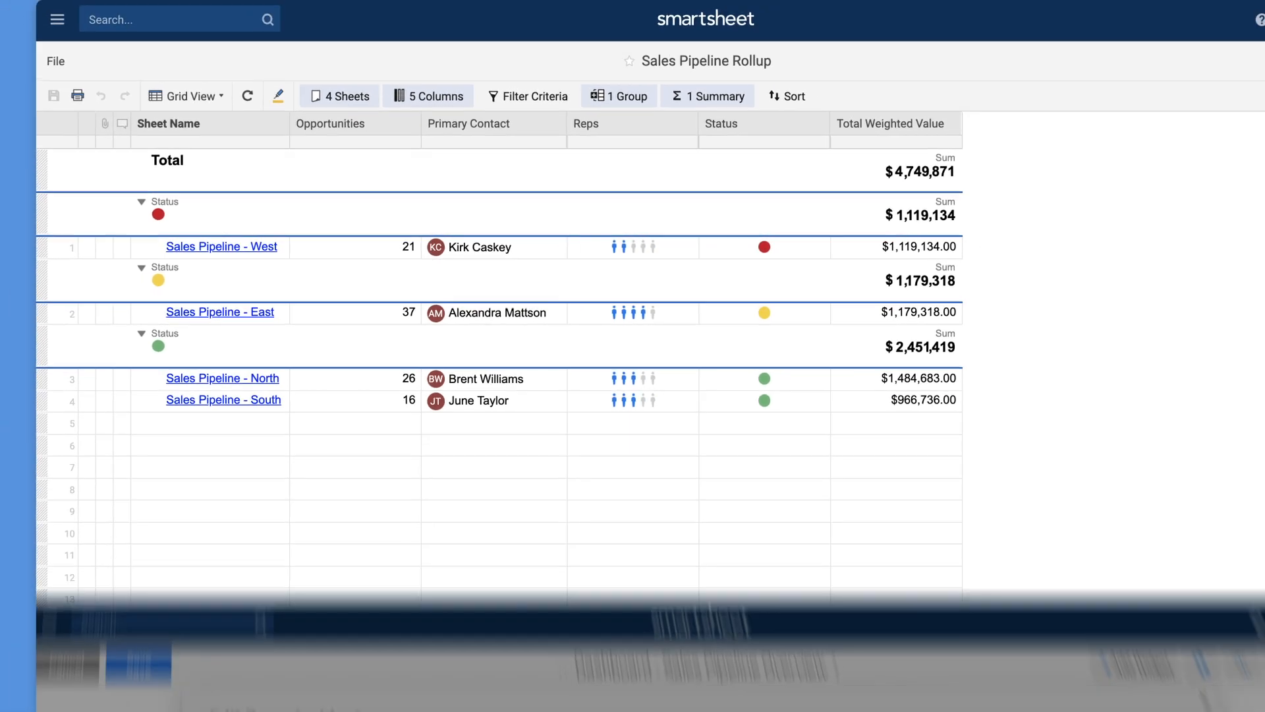
# Step: Point the dashboard's report widget at the Sales Pipeline Rollup report
pyautogui.click(596, 361)
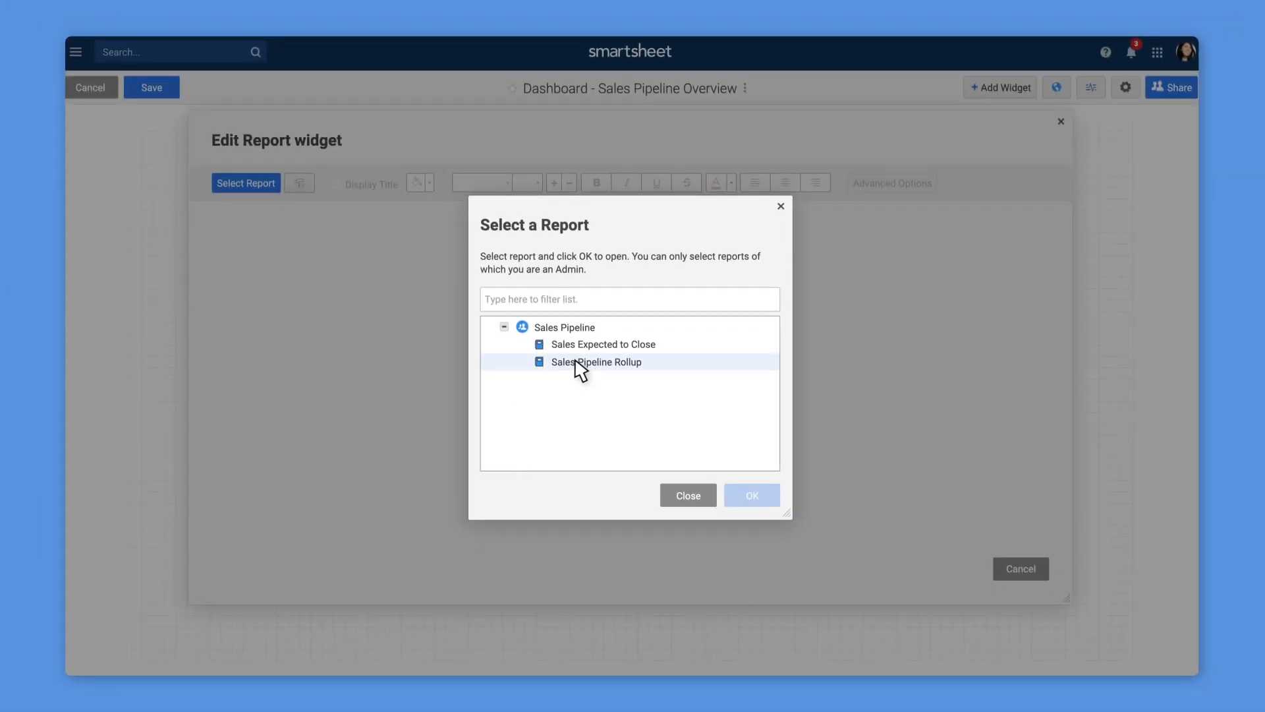
pyautogui.click(750, 494)
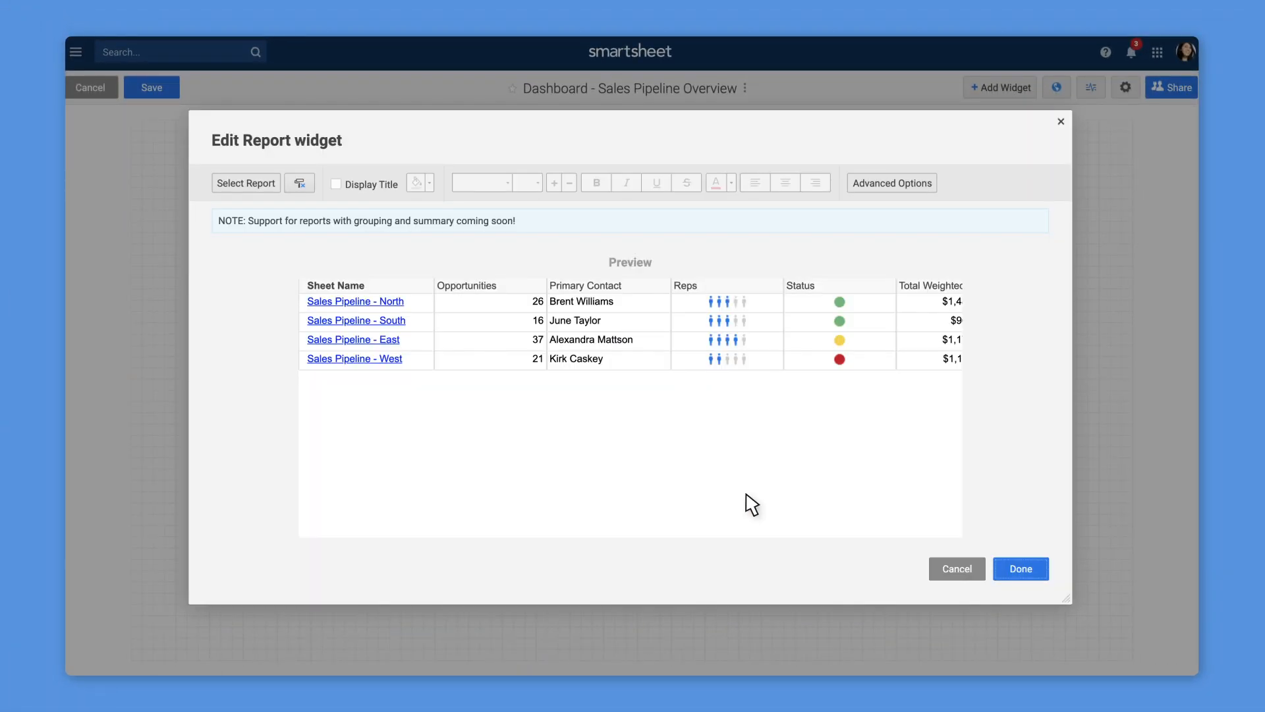
pyautogui.click(1020, 569)
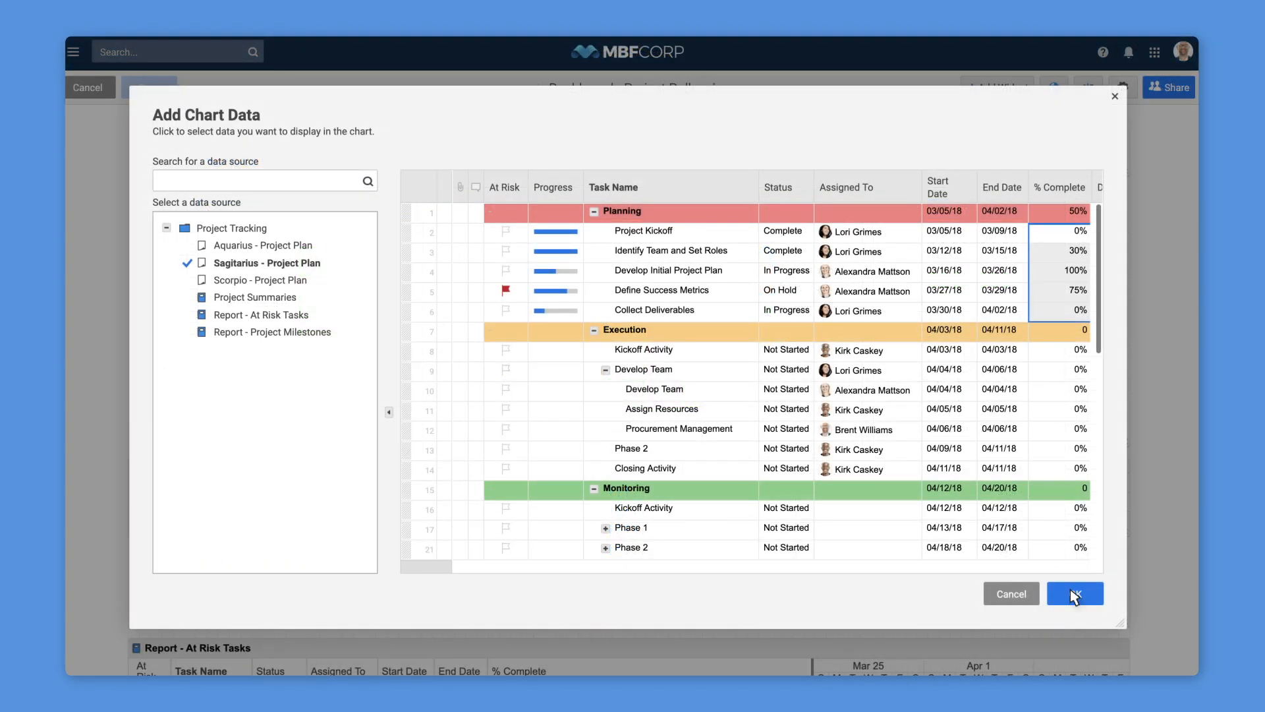
# Step: Confirm the Sagitarius - Project Plan data and finish the pie chart widget
pyautogui.click(1074, 593)
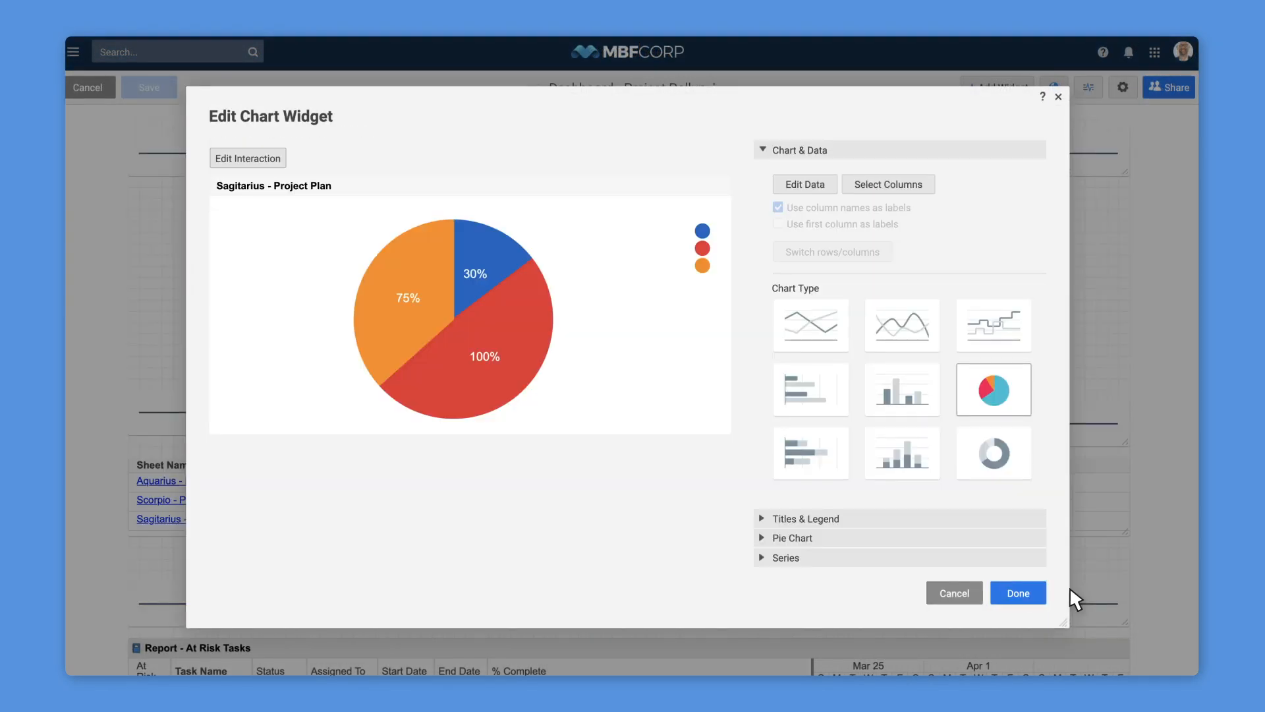
pyautogui.click(1017, 594)
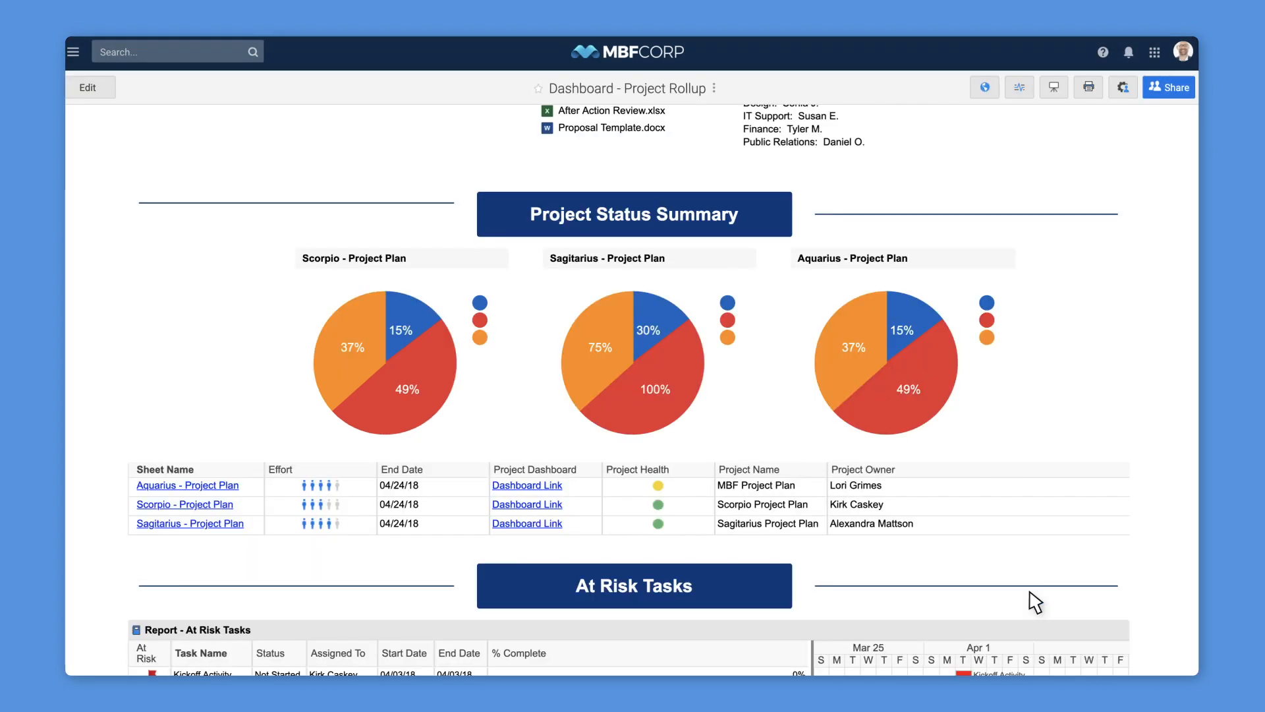